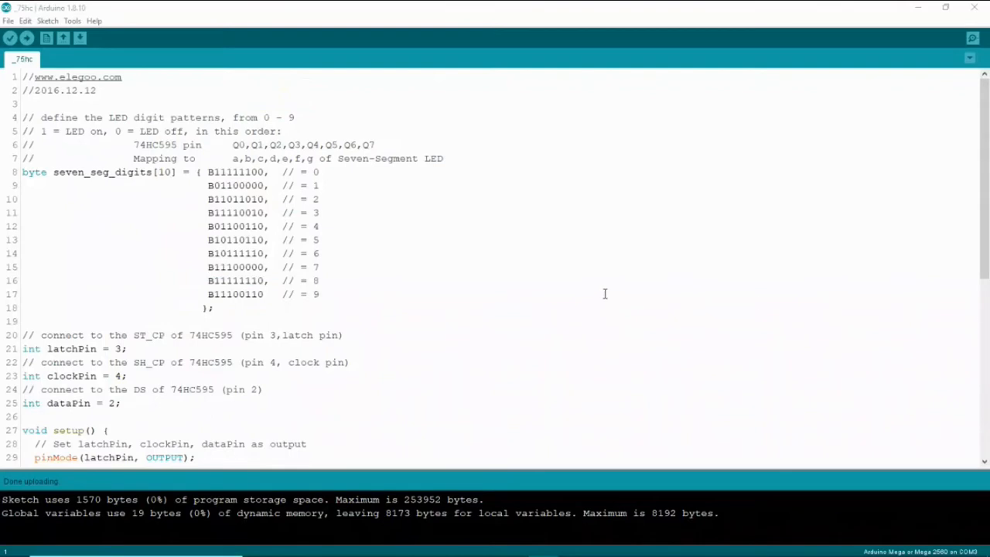
mouse_move(77, 147)
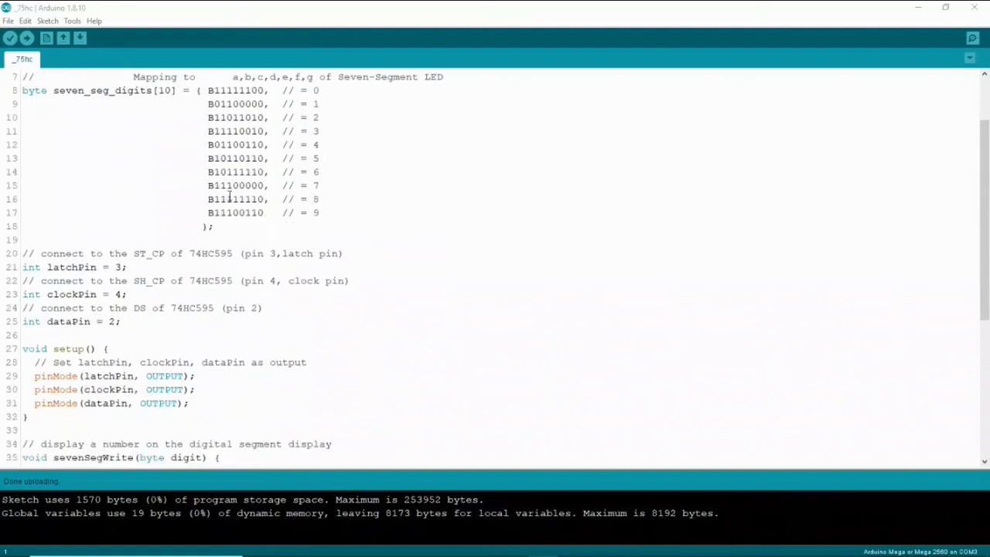
scroll(down, 3)
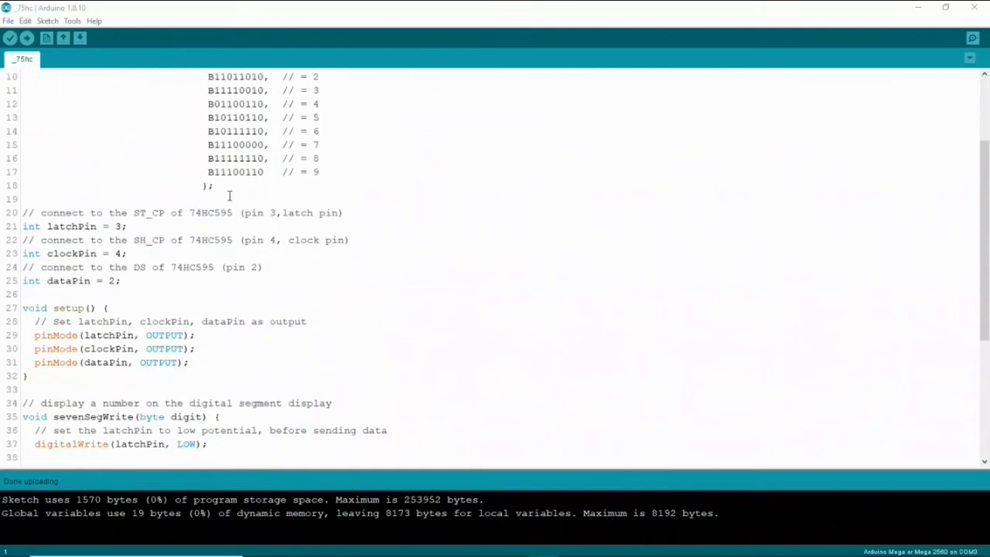
scroll(down, 3)
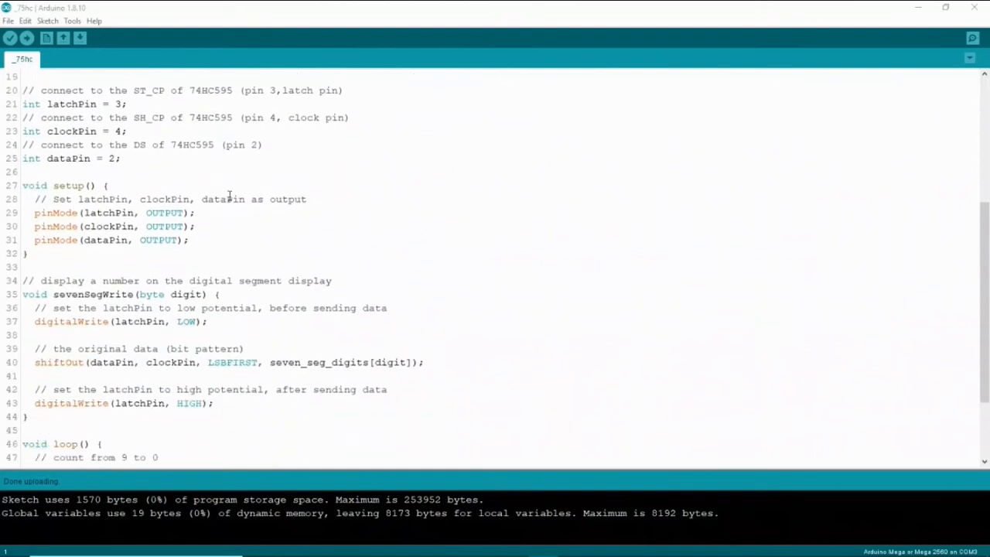
scroll(down, 3)
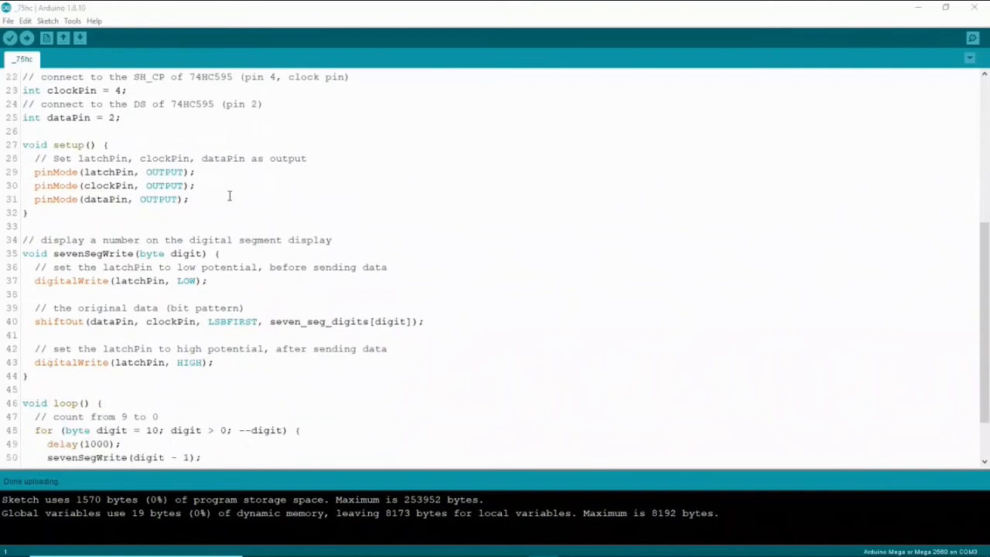
scroll(down, 3)
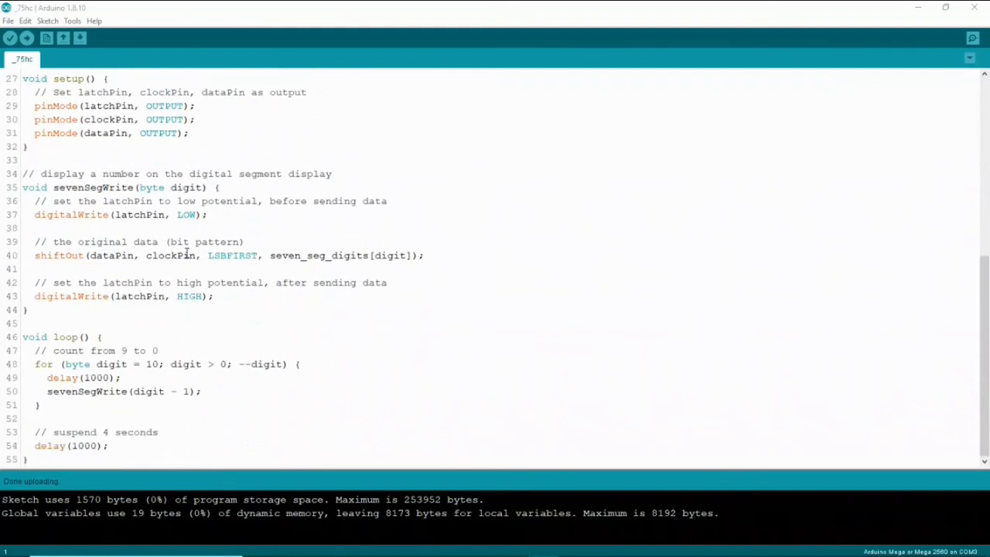
mouse_move(884, 205)
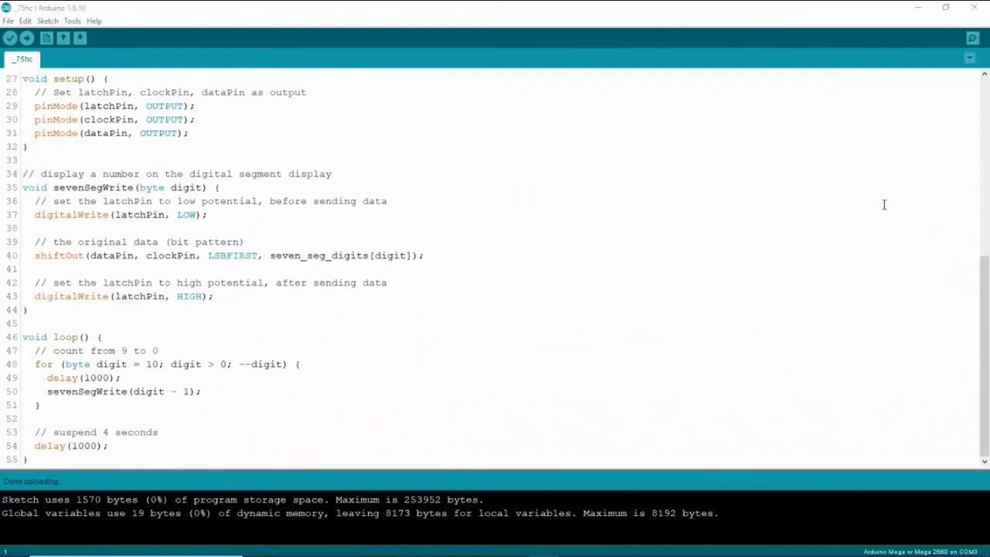